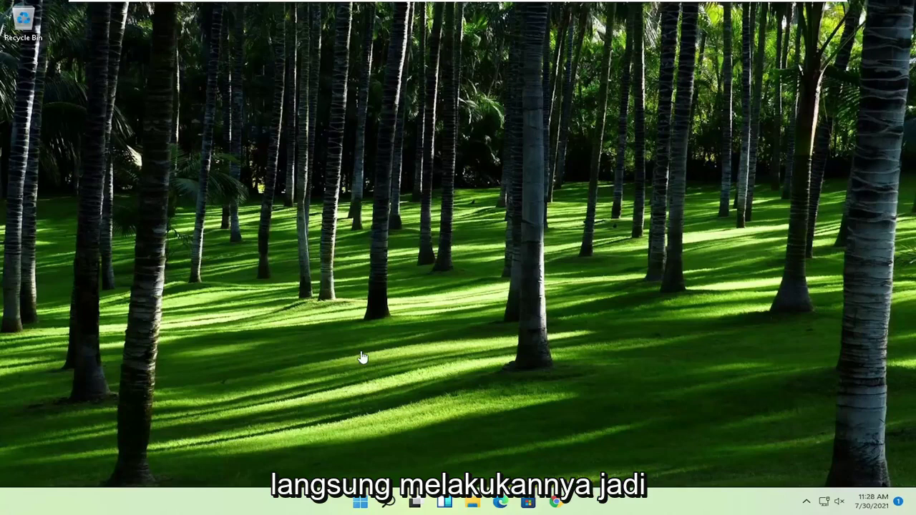
Search the Start menu for regedit and run Registry Editor as administrator.
left_click(360, 502)
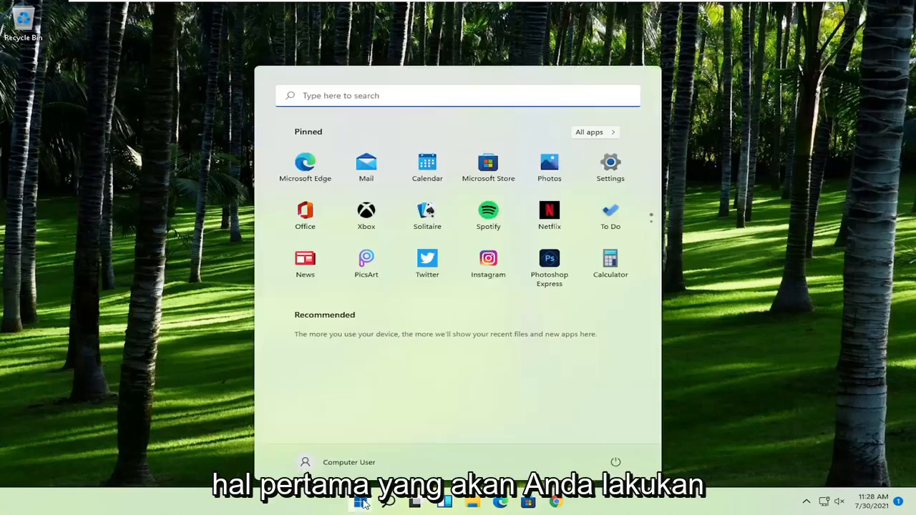
type("regedit")
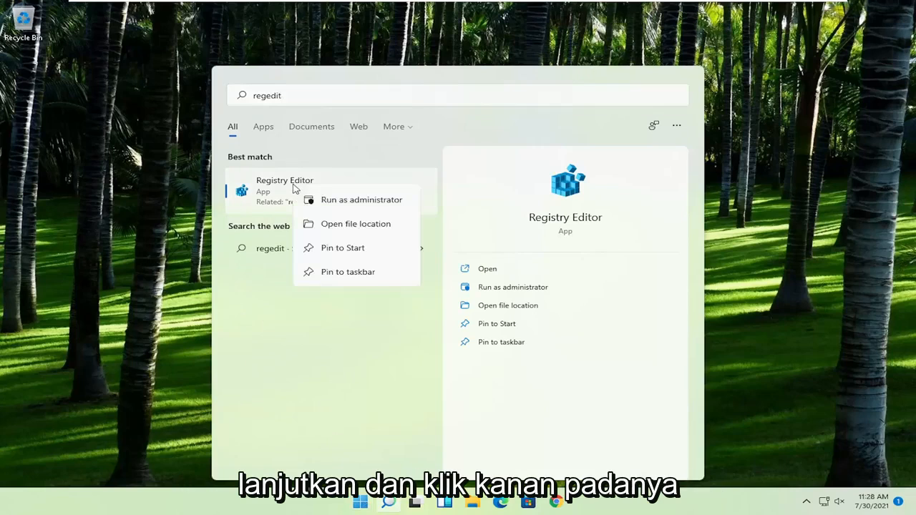
left_click(361, 200)
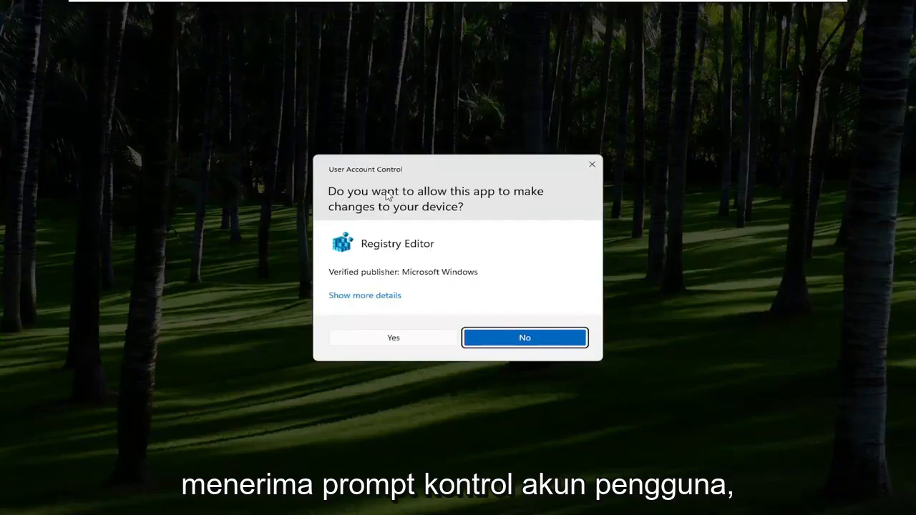
Approve the UAC prompt, then browse the Import dialog to Desktop and cancel.
left_click(393, 337)
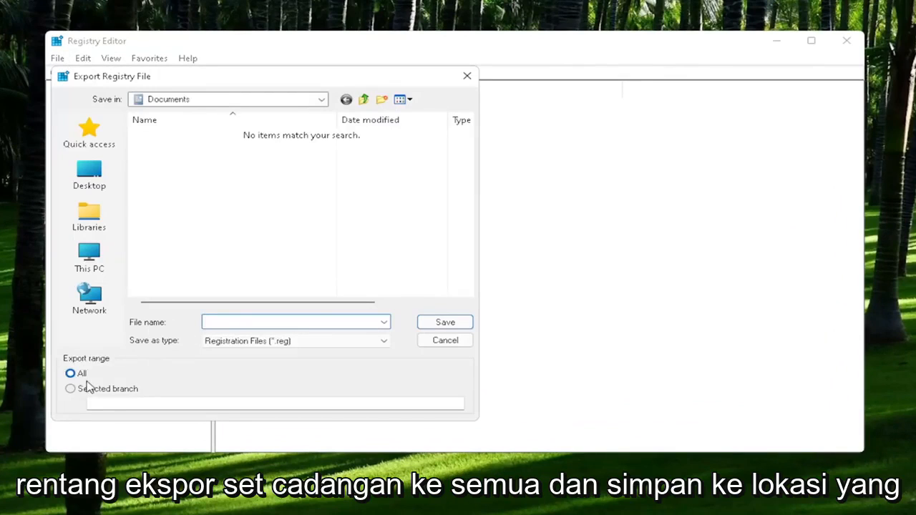
mouse_move(84, 334)
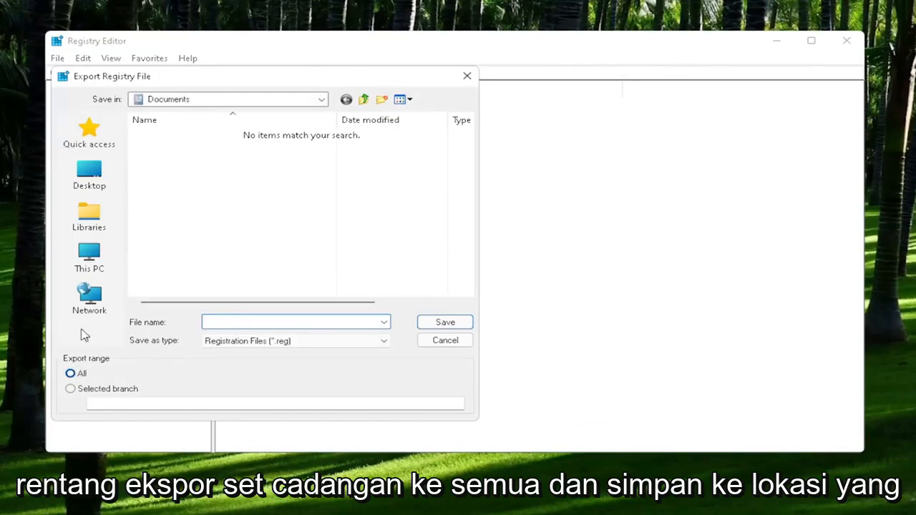
mouse_move(88, 171)
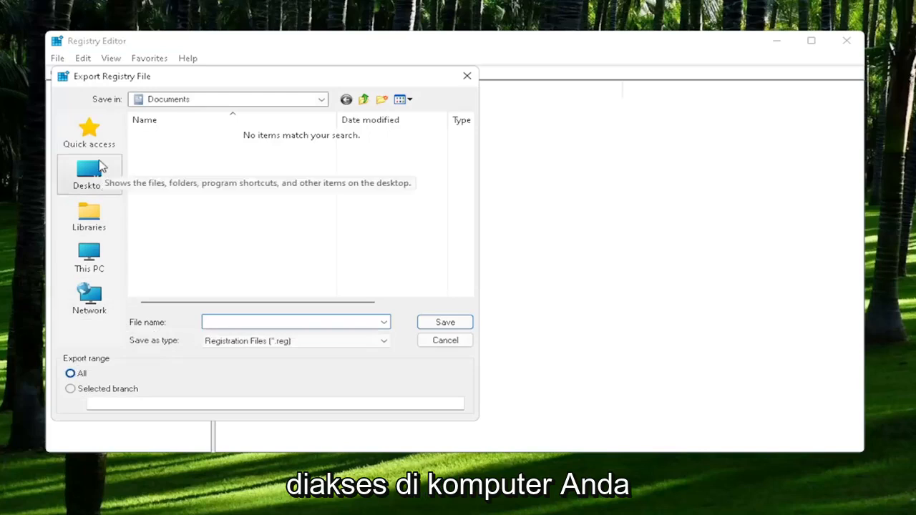
mouse_move(445, 340)
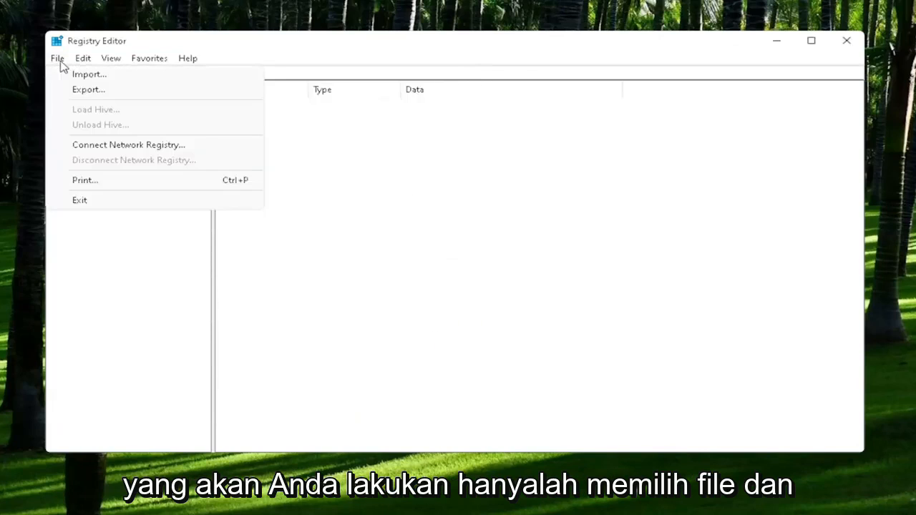
left_click(89, 73)
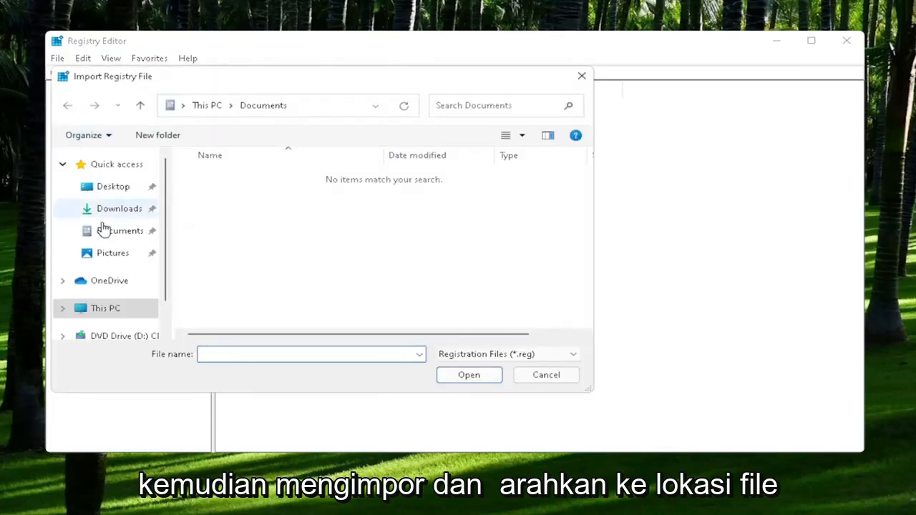
left_click(113, 186)
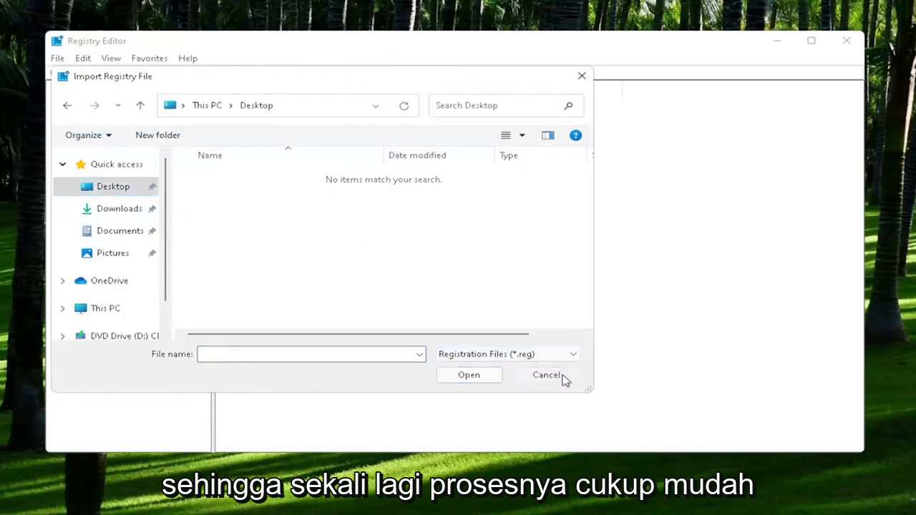
left_click(547, 375)
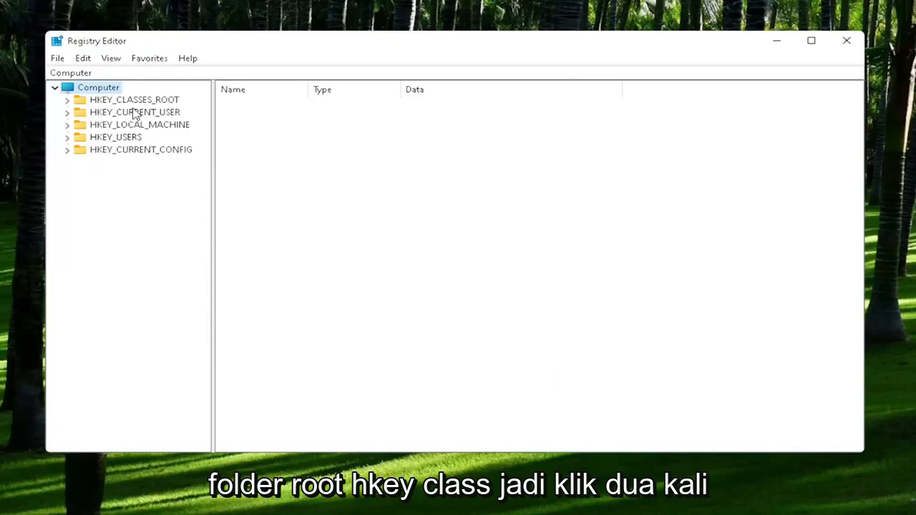
Expand HKEY_CLASSES_ROOT and select the .exe key.
double_click(135, 100)
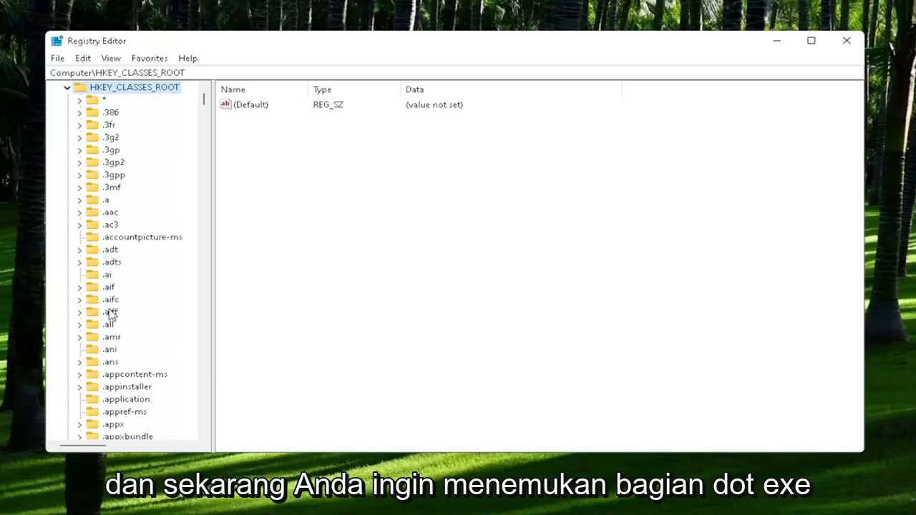
scroll("down", 3)
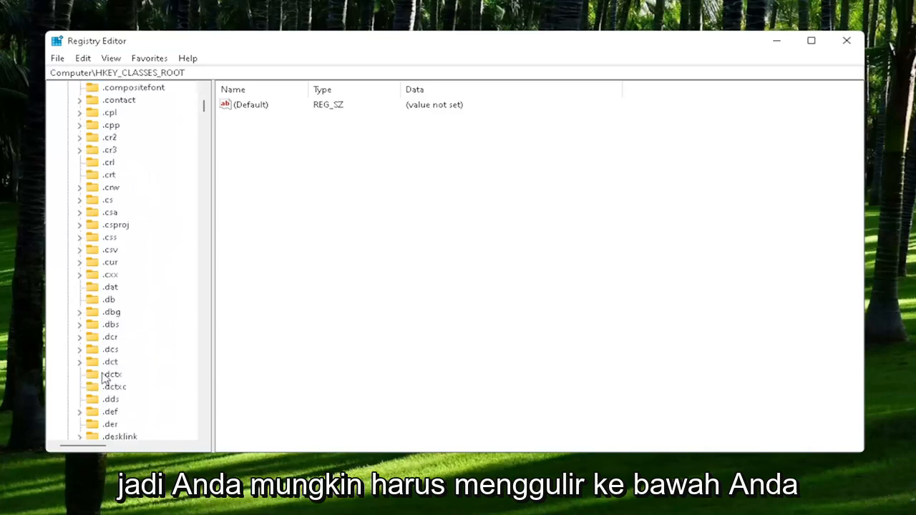
scroll("down", 3)
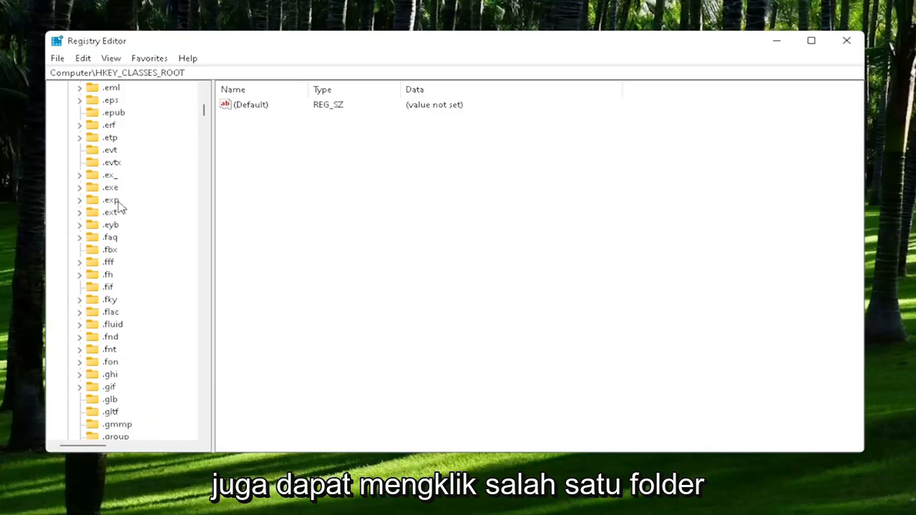
left_click(110, 187)
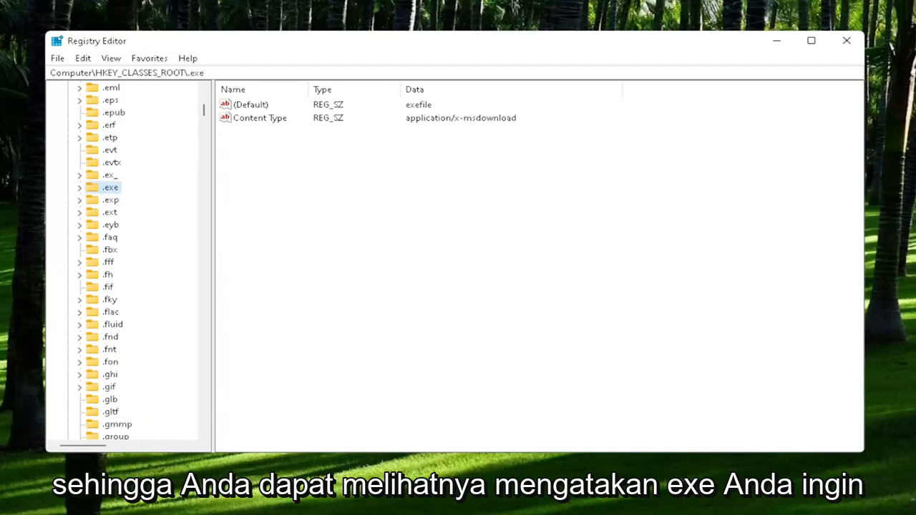
Check that the .exe (Default) value reads exefile and close the dialog.
left_click(250, 105)
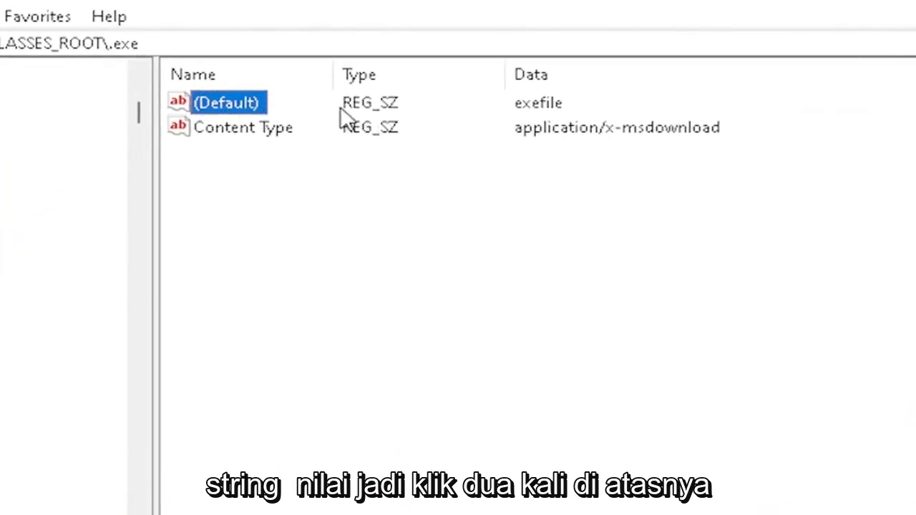
double_click(226, 102)
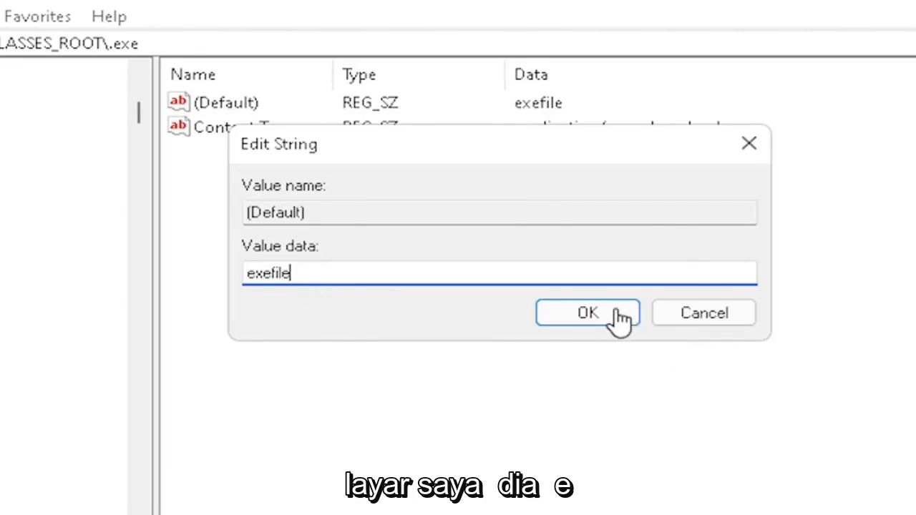
left_click(587, 313)
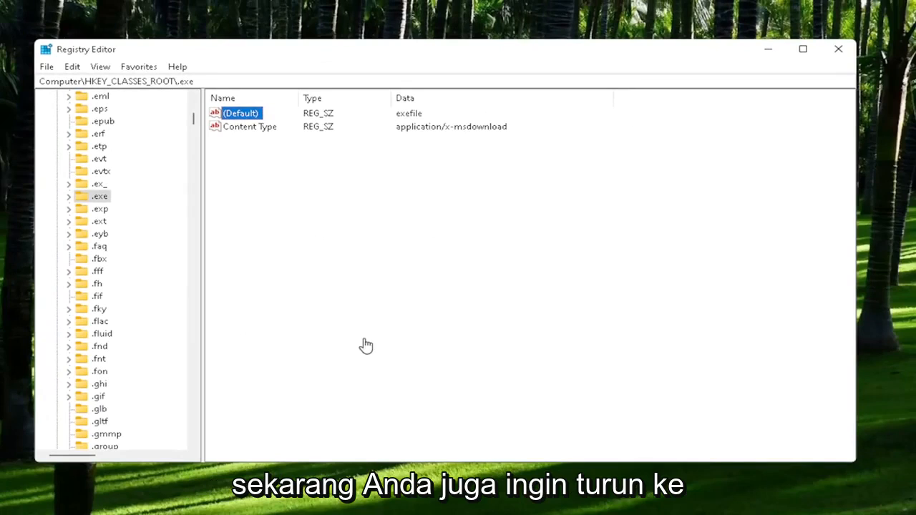
Select the exefile key and confirm its (Default) value reads Application.
scroll("down", 3)
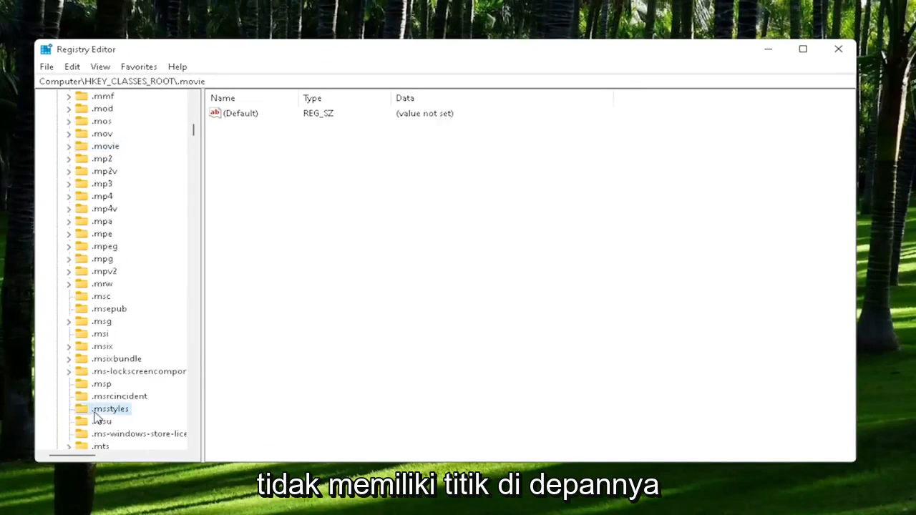
left_click(110, 409)
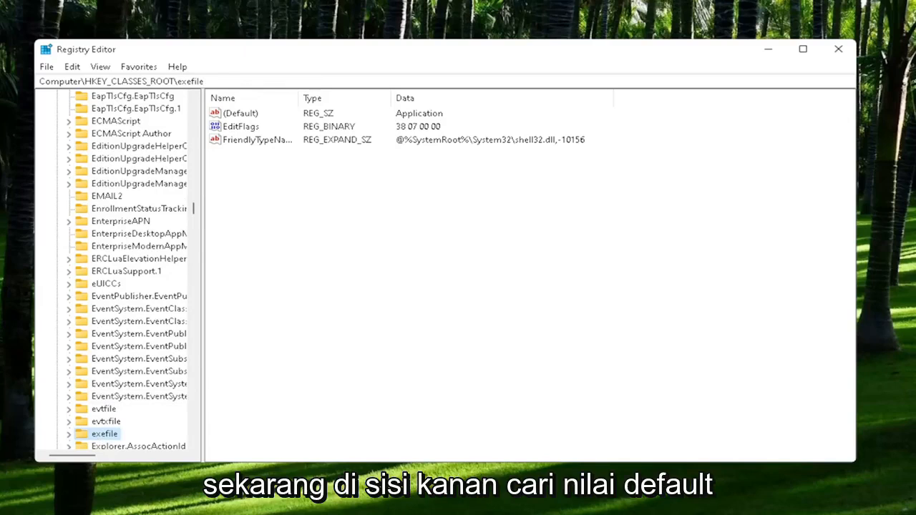
left_click(241, 114)
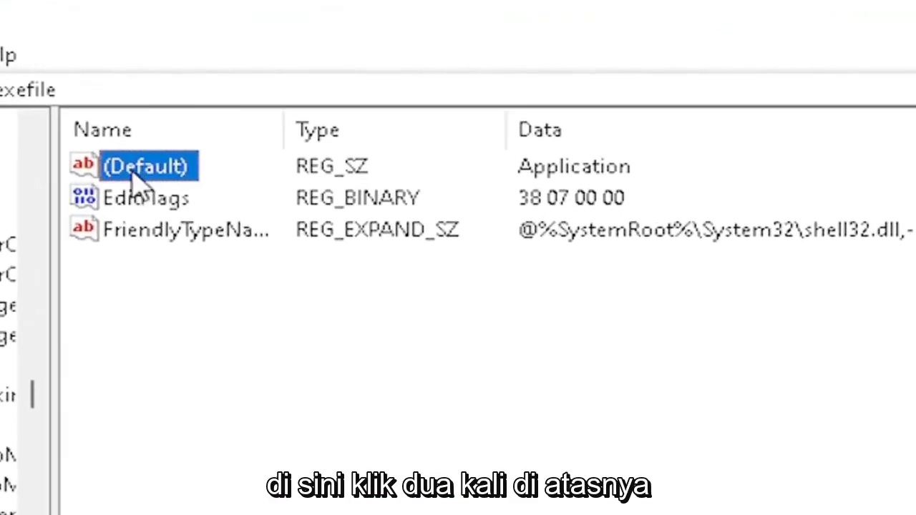
double_click(145, 166)
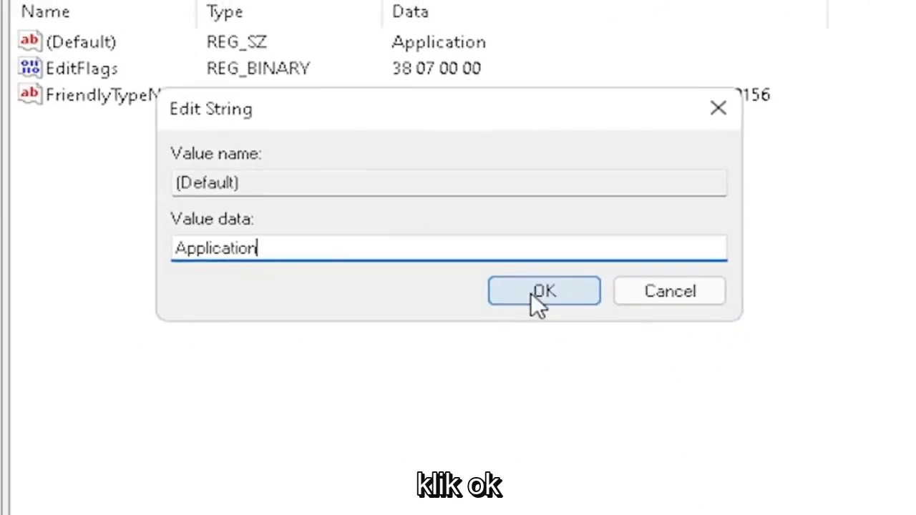
left_click(544, 290)
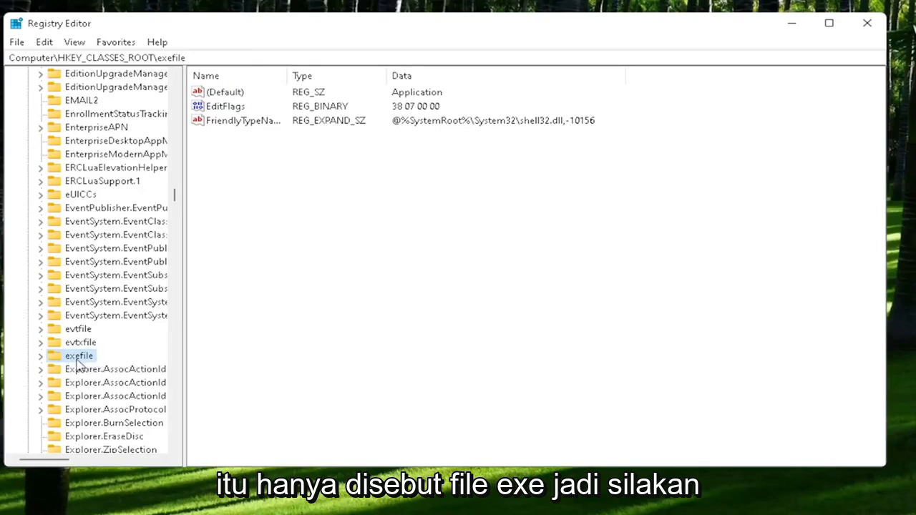
Expand exefile and shell, and select the open key.
left_click(40, 356)
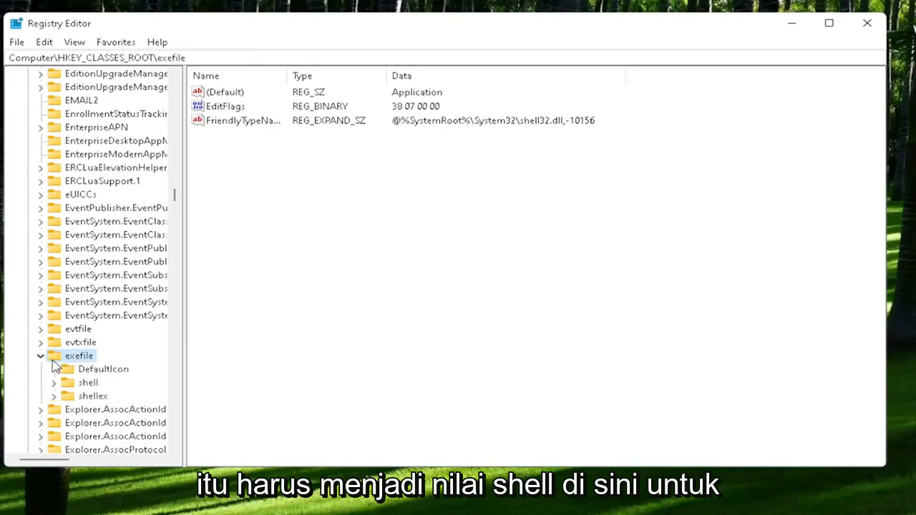
left_click(89, 383)
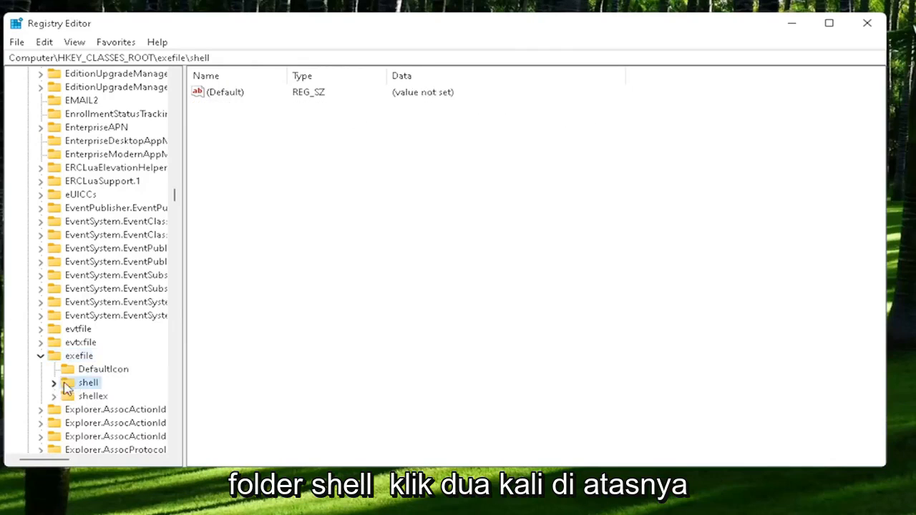
double_click(88, 382)
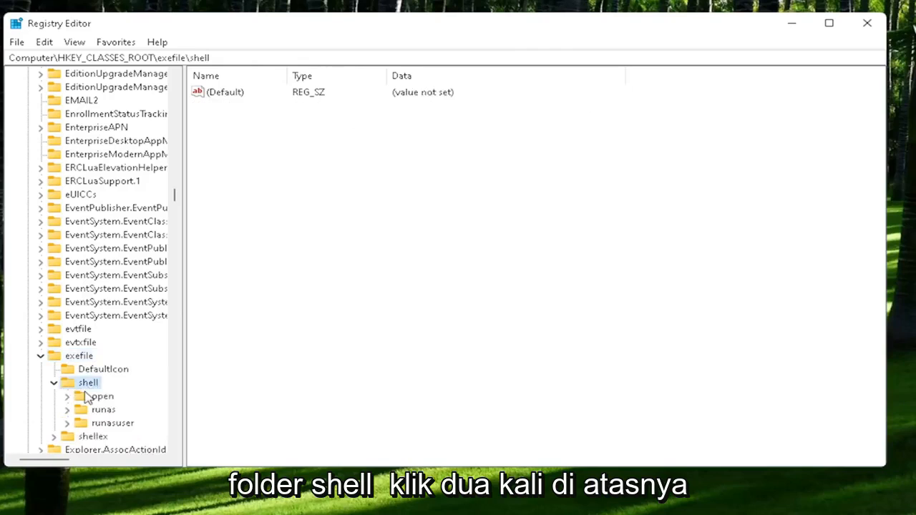
left_click(102, 396)
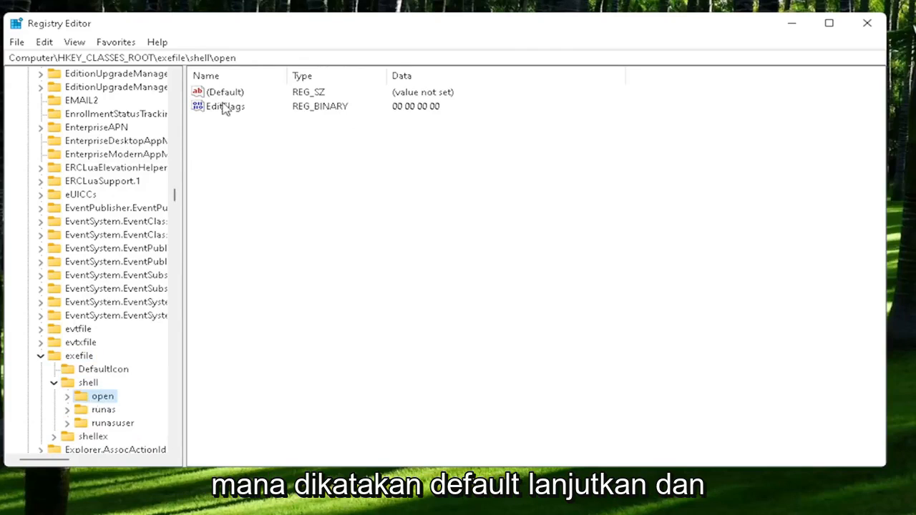
Verify the open key's (Default) value data is blank and close it.
double_click(225, 92)
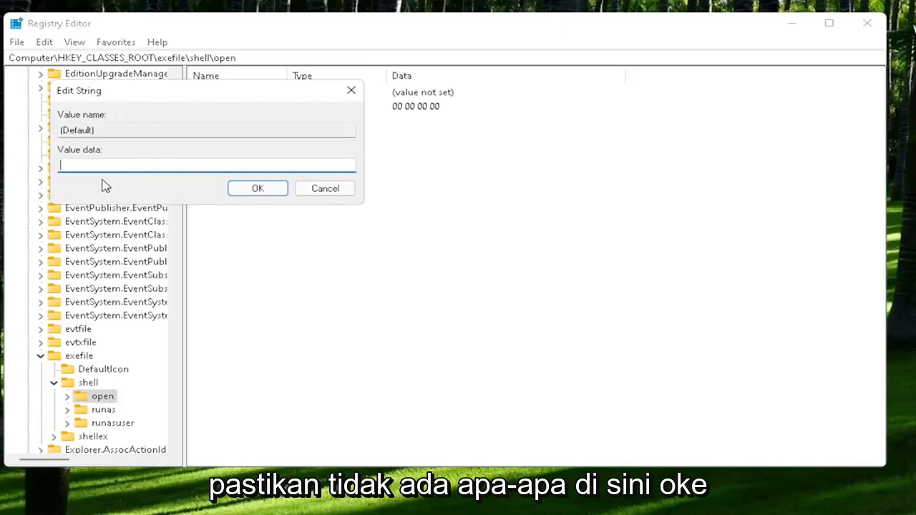
left_click(257, 188)
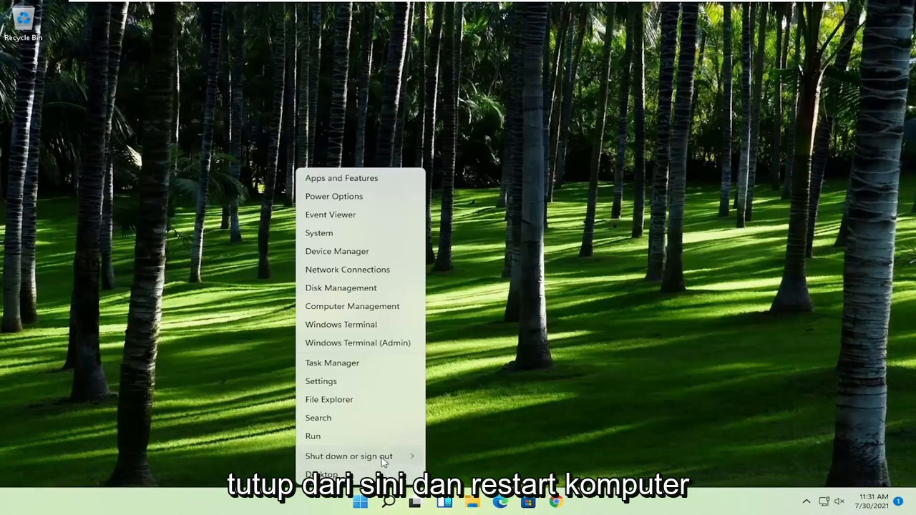
Choose Restart from the Start menu's shut down options.
left_click(349, 456)
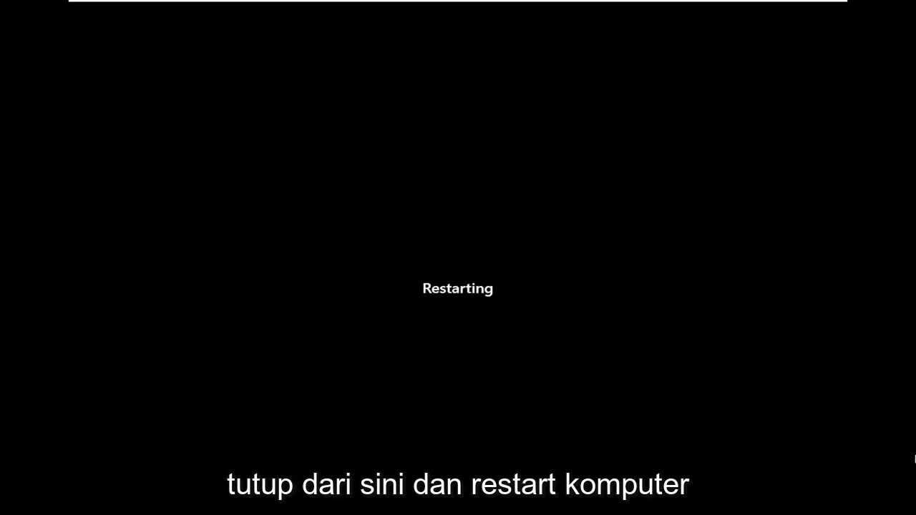